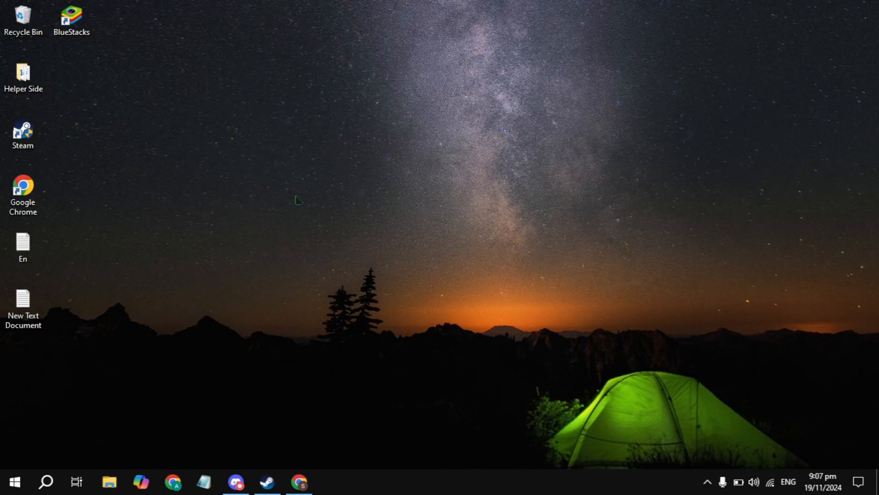
Launch Google Chrome from the desktop, landing on the Steam sign-in page.
click(300, 482)
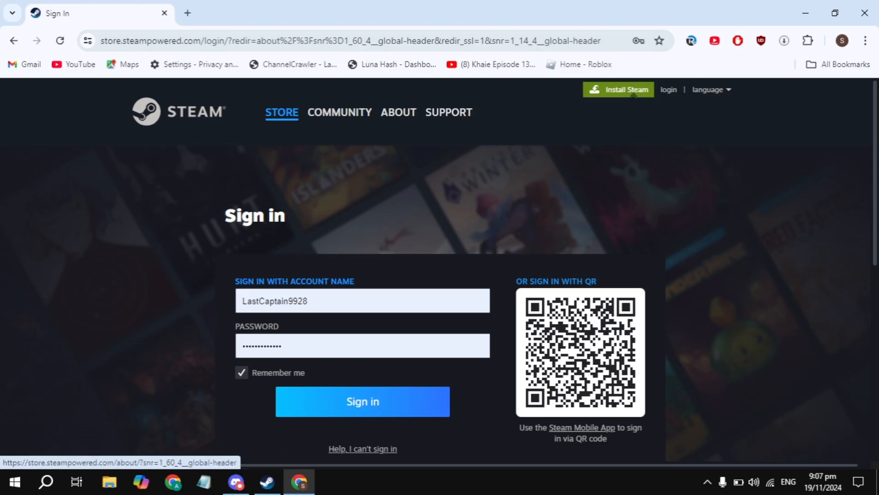
Focus the account name field and scroll down to the 'New to Steam?' section.
click(363, 301)
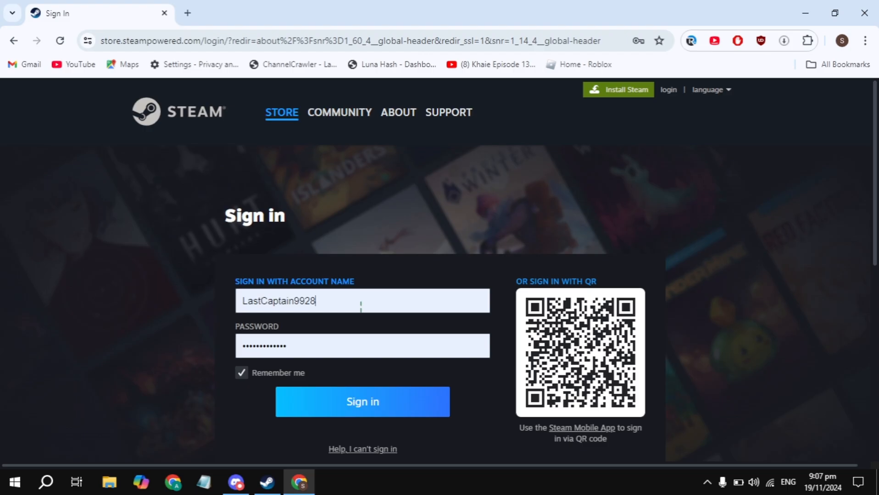
scroll(down, 3)
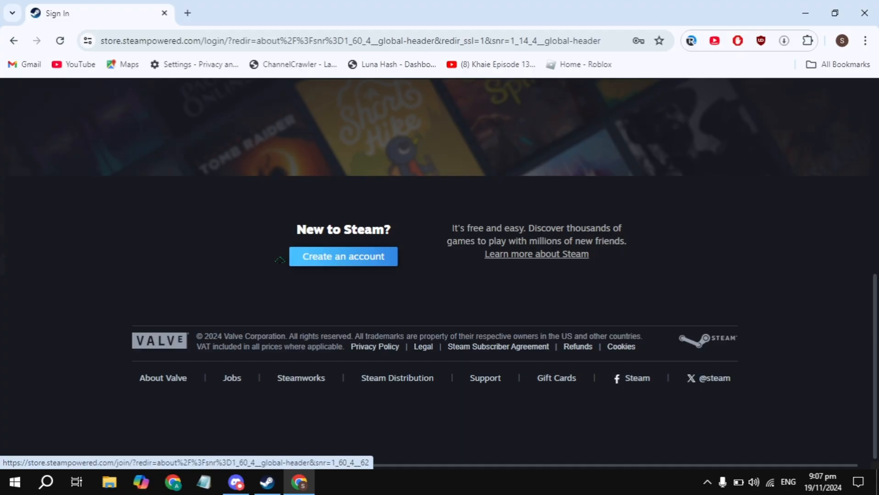
mouse_move(408, 260)
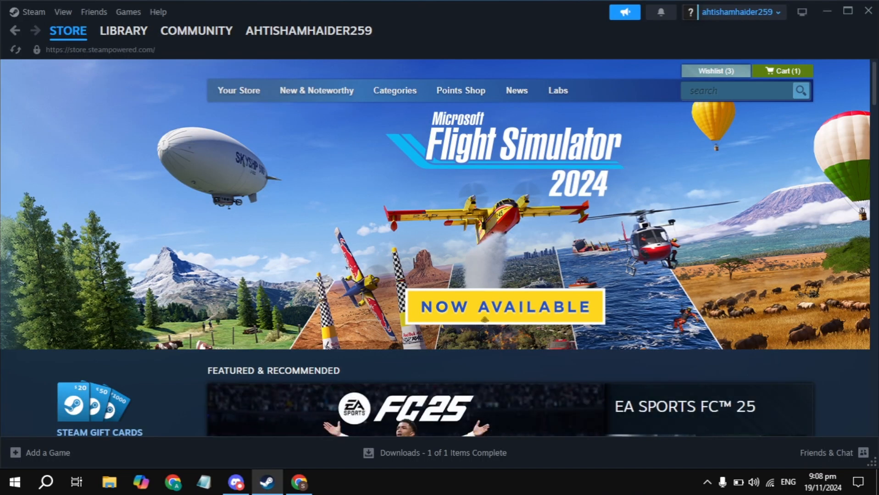
Search the Steam store for 'homi' so Homicipher appears in the suggestions.
click(740, 90)
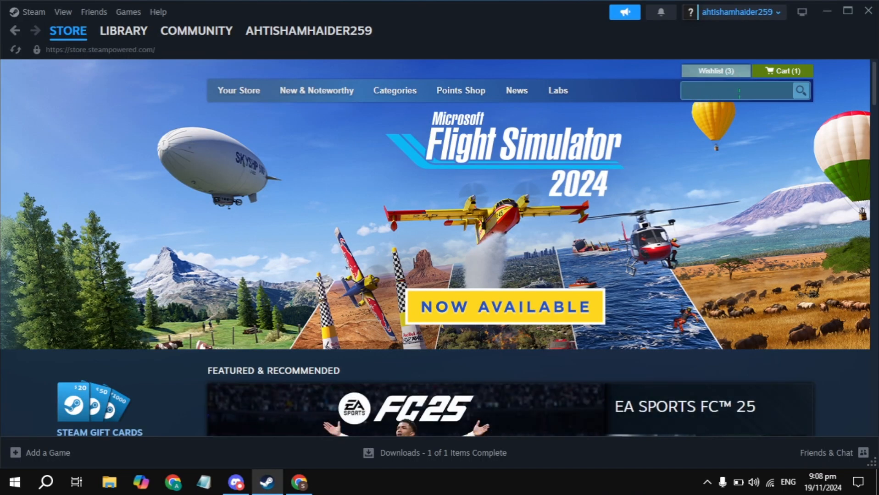
text(h)
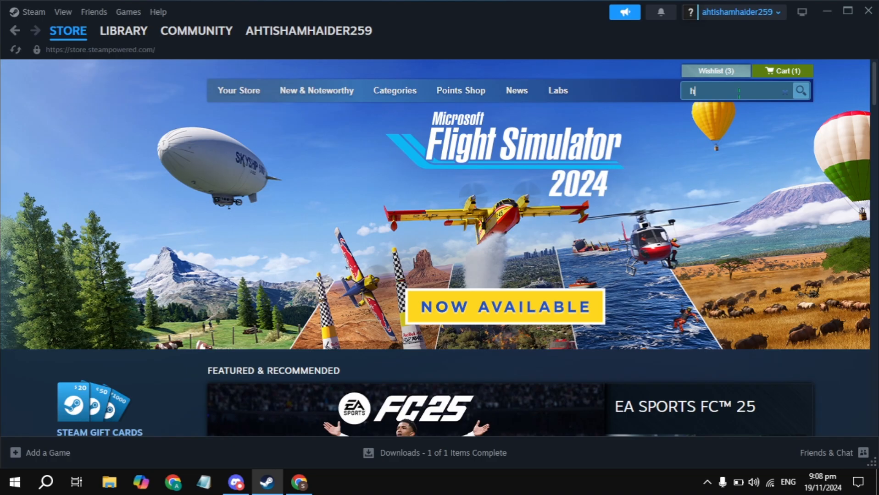
text(omi)
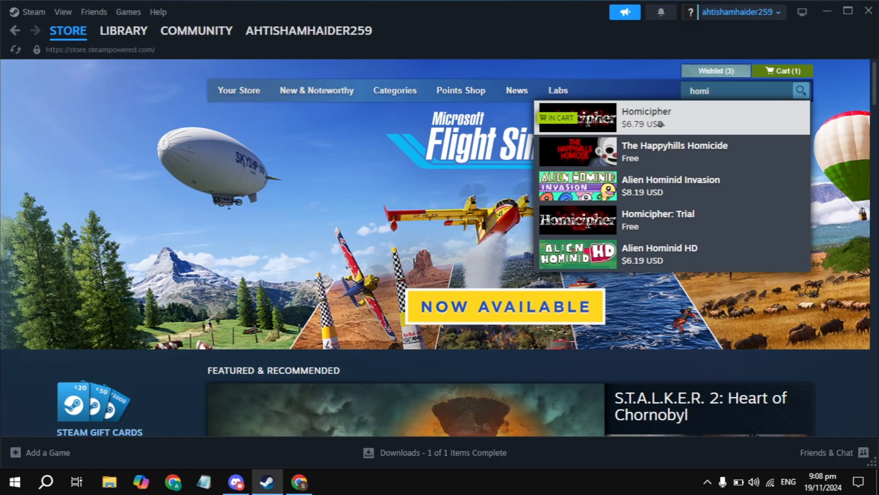
Go from the Homicipher store page to the cart and continue to the payment step.
click(646, 118)
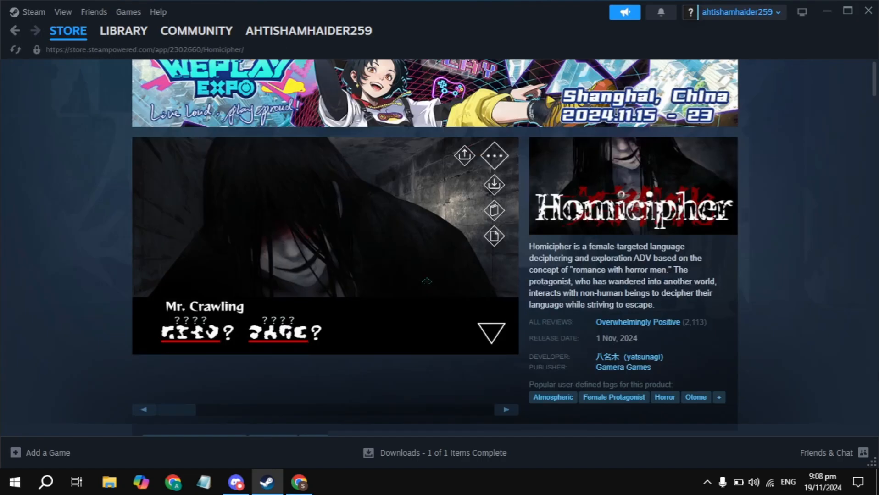
scroll(down, 3)
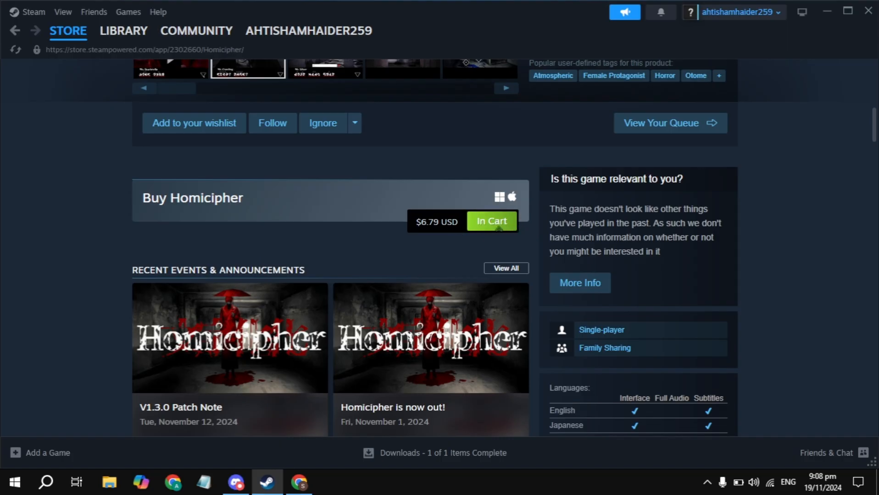
click(491, 221)
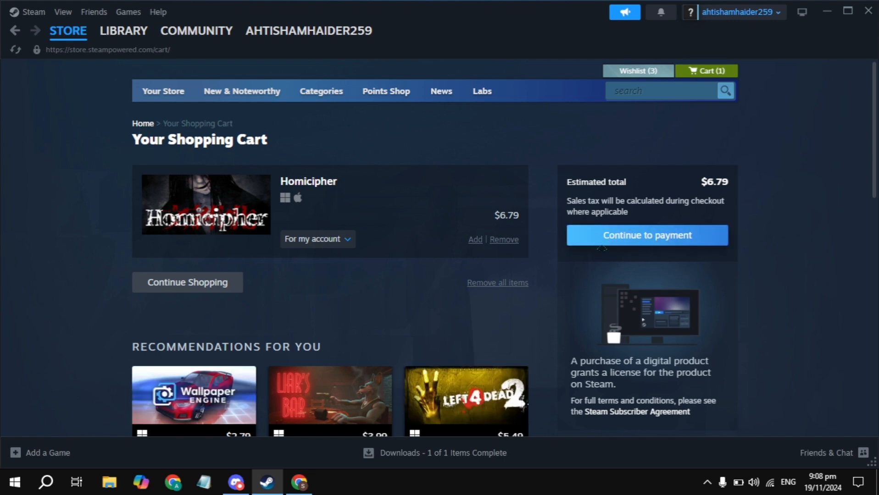
click(646, 235)
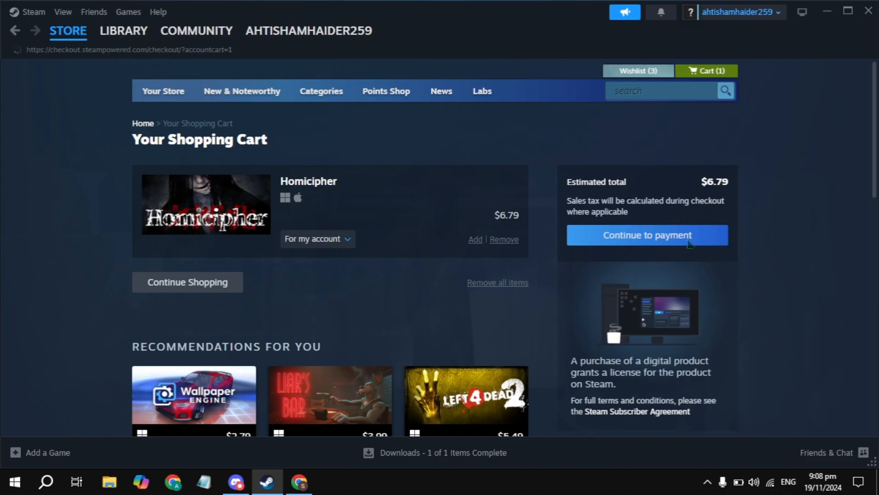
click(645, 234)
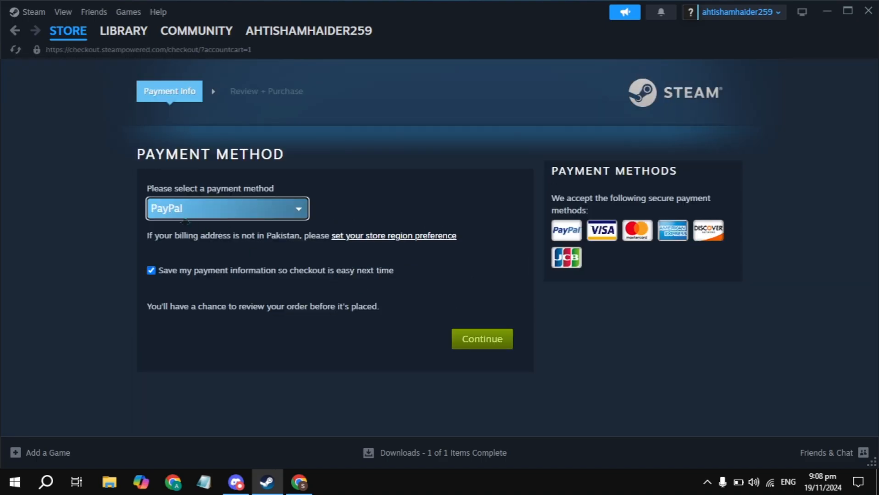
Keep PayPal as the payment method, then switch to the game Library.
click(226, 209)
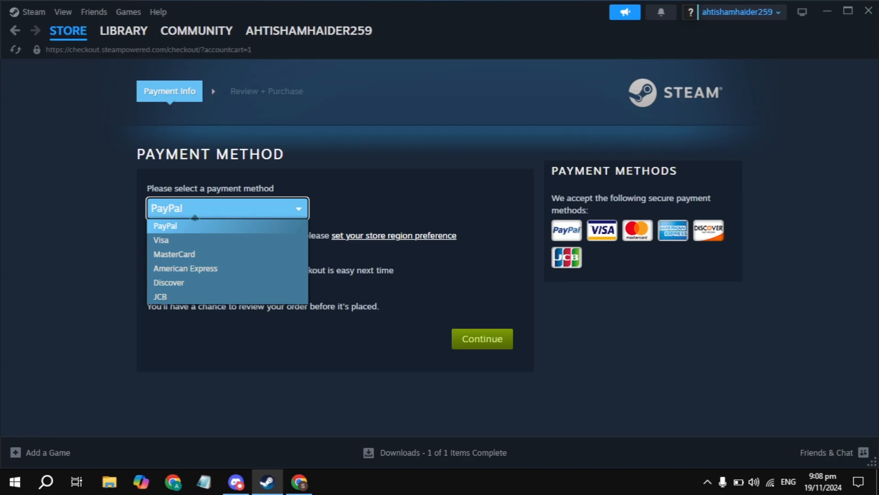
click(165, 225)
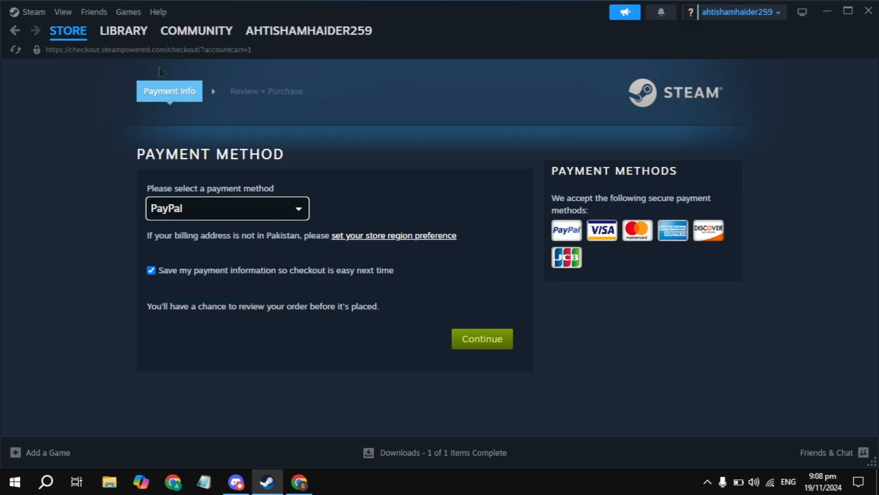
click(123, 31)
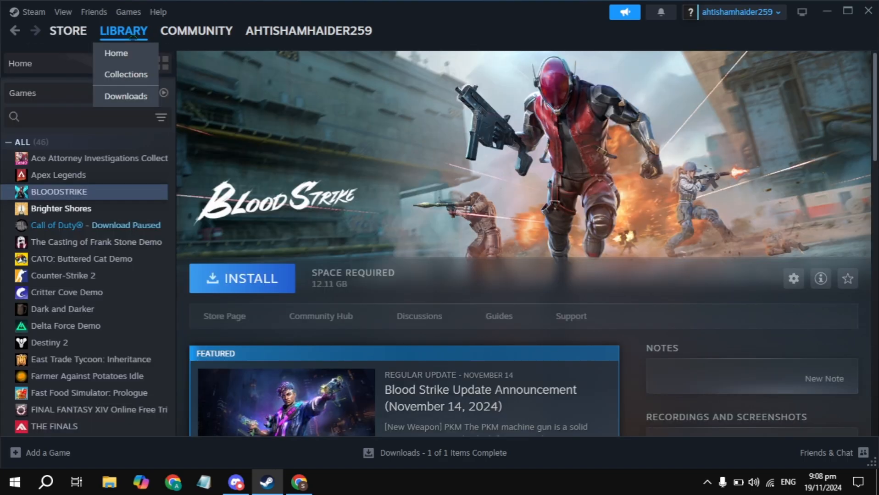